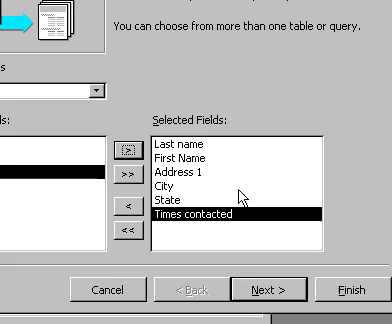
pyautogui.moveTo(244, 196)
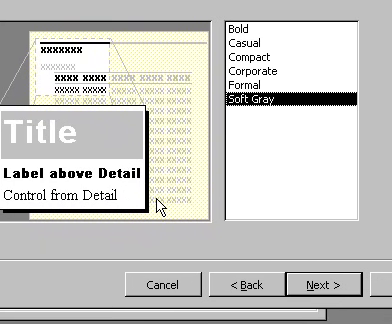
# - Advance to the final wizard page with title Names1 and Preview the report selected
pyautogui.click(304, 284)
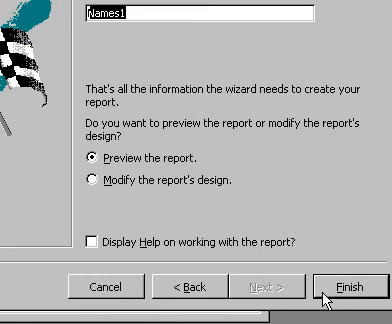
# - Finish the wizard and scroll the Names1 preview showing names under Geelong and Hamilton
pyautogui.click(340, 288)
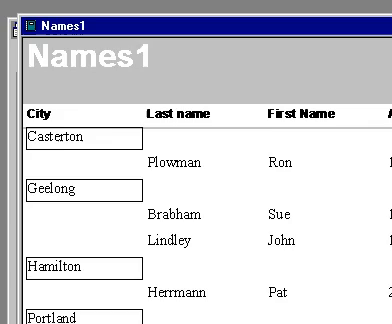
pyautogui.scroll(-3)
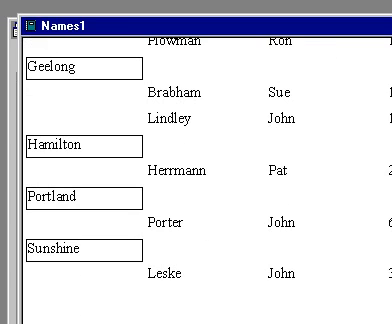